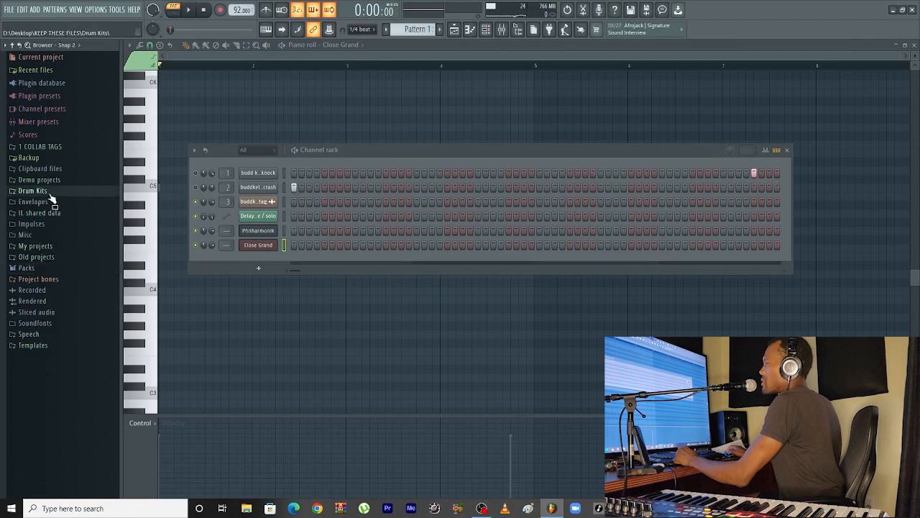
Expand the Drum Kits folder in the Browser to reveal the 808 samples
click(32, 189)
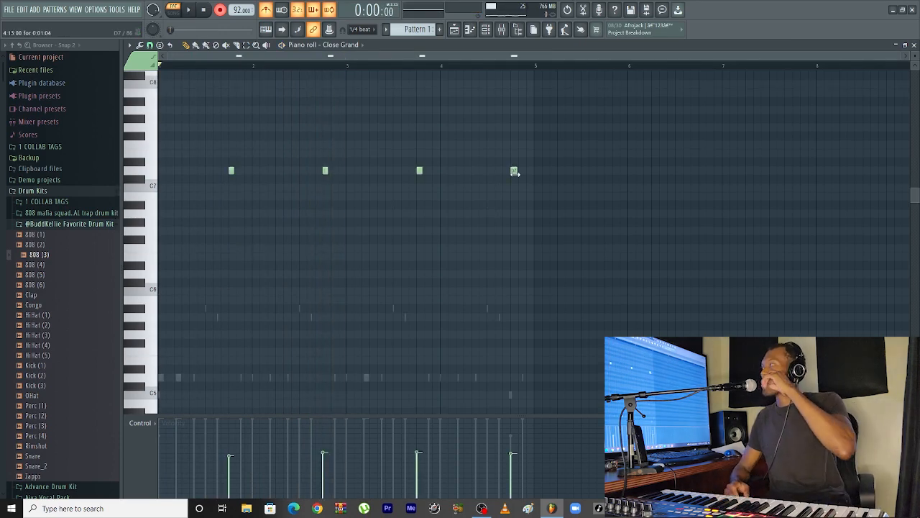
Bring the 808, Clap and Hihat samples into the Channel Rack with a hi-hat step pattern
click(205, 10)
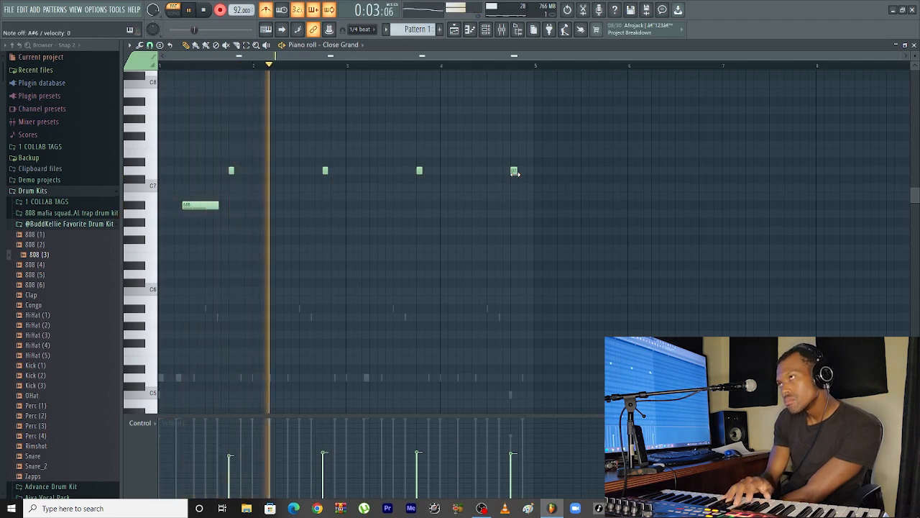
click(293, 205)
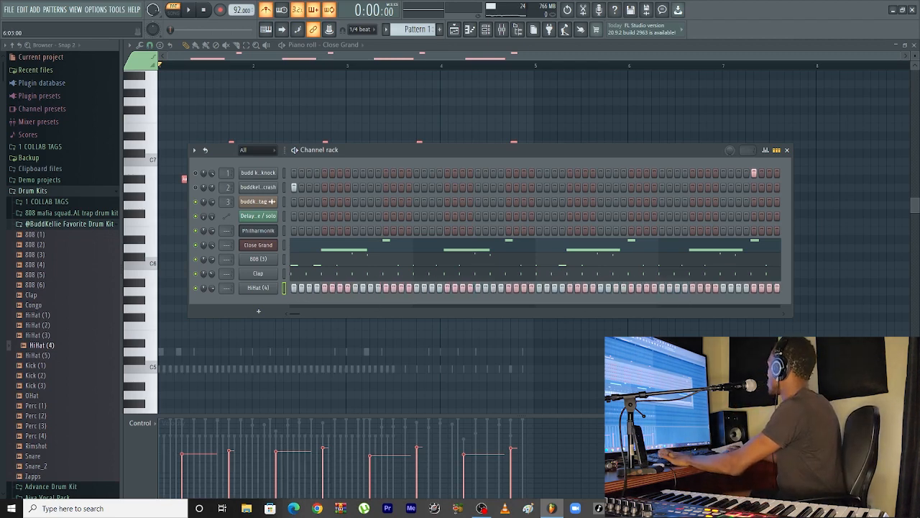
Browse to Packs > Instruments > Guitar and load the Jazz guitar preset into DirectWave
click(190, 9)
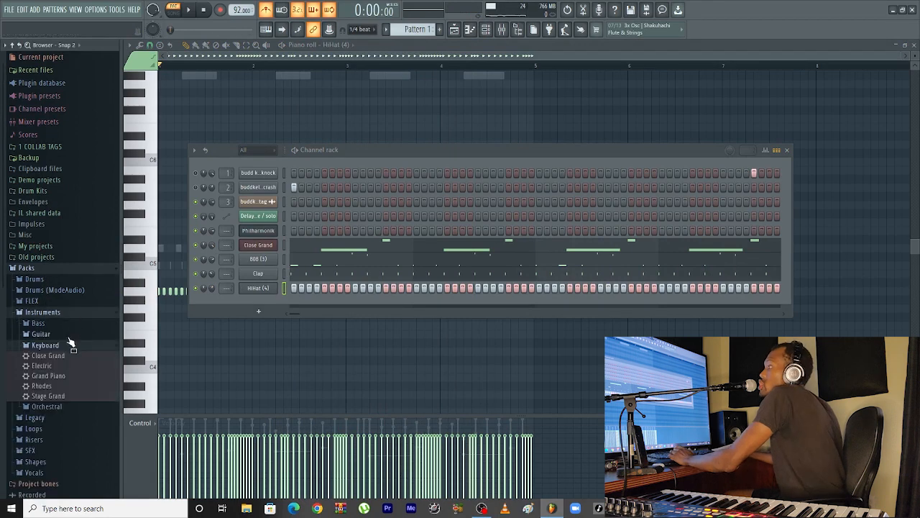
click(40, 334)
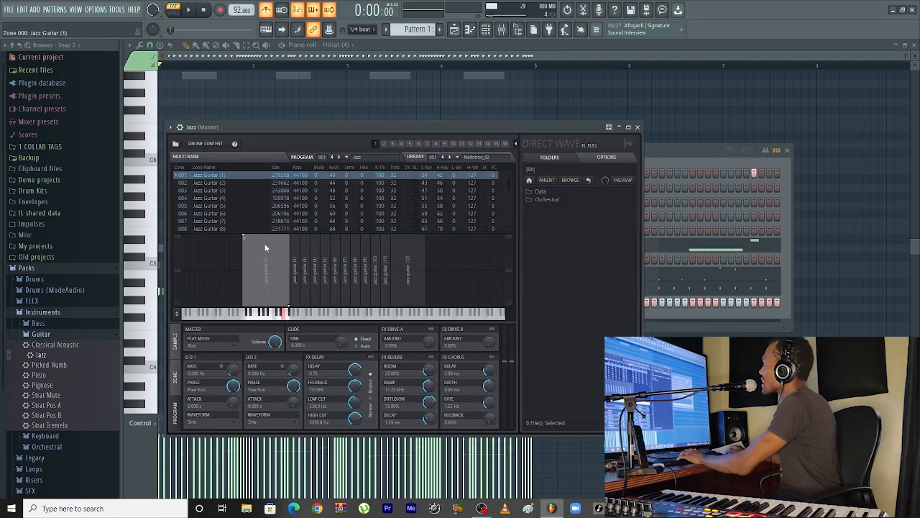
Bring up the Jazz channel's context menu to reach its Piano roll
right_click(257, 259)
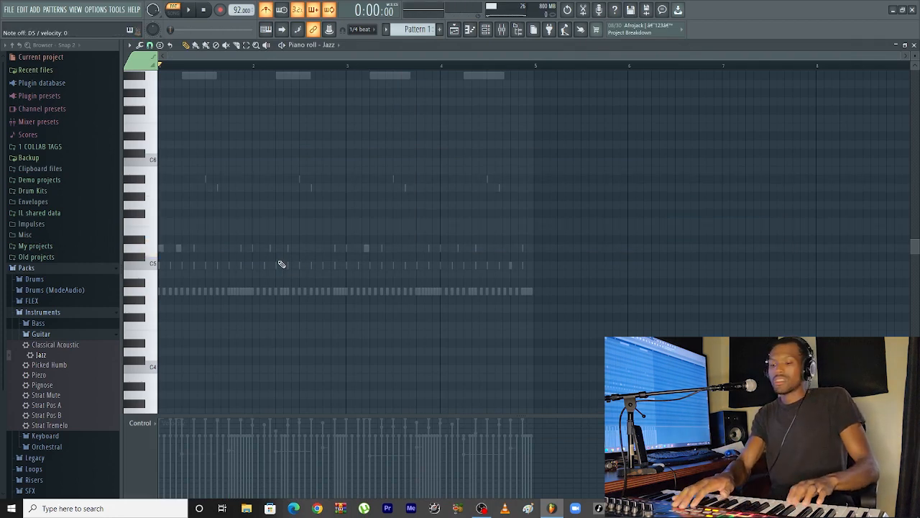
Record the Jazz guitar melody from the MIDI keyboard and add the Ohat sample as a channel
click(202, 9)
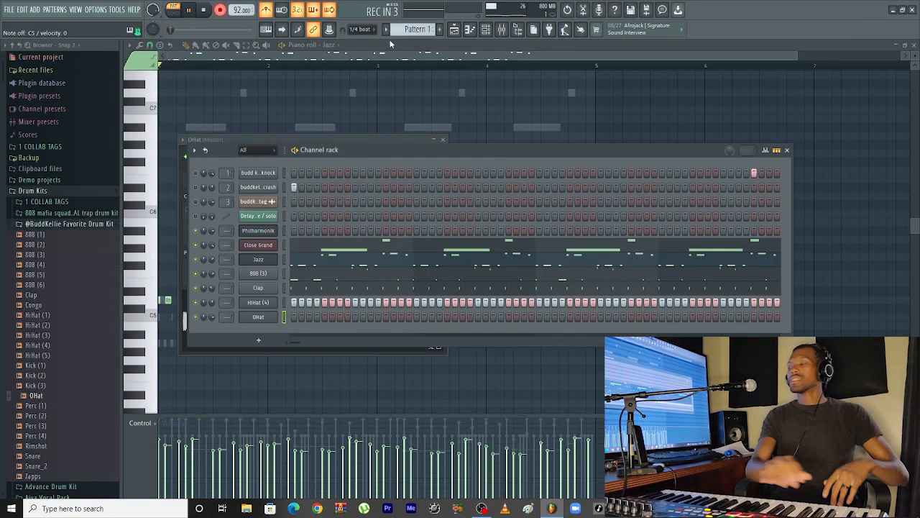
click(169, 10)
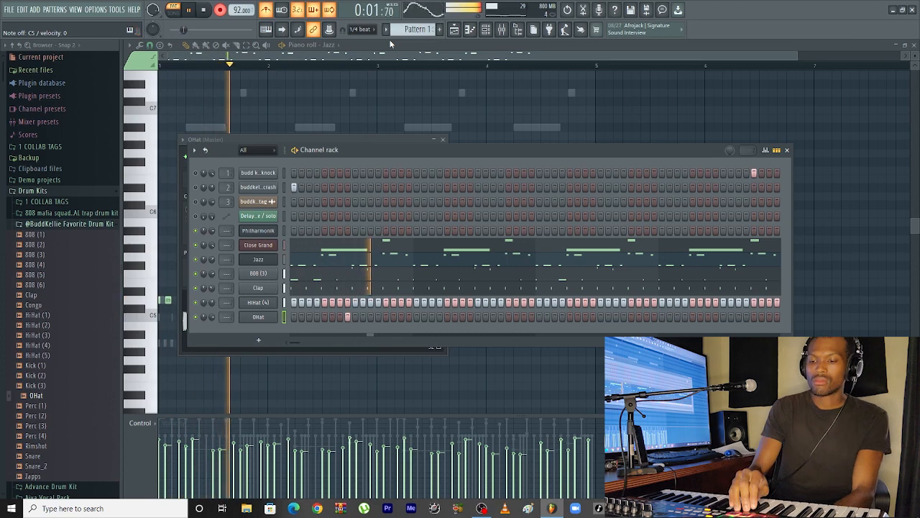